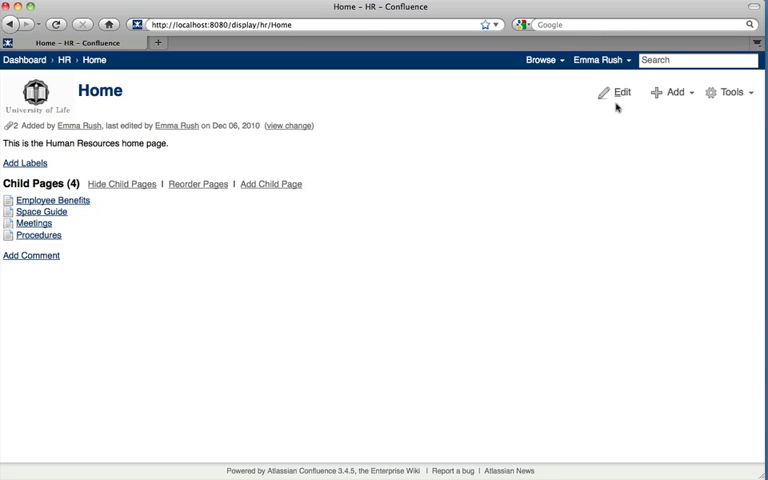
Step: Start editing the HR Home page to reach the macro catalogue
left_click(614, 92)
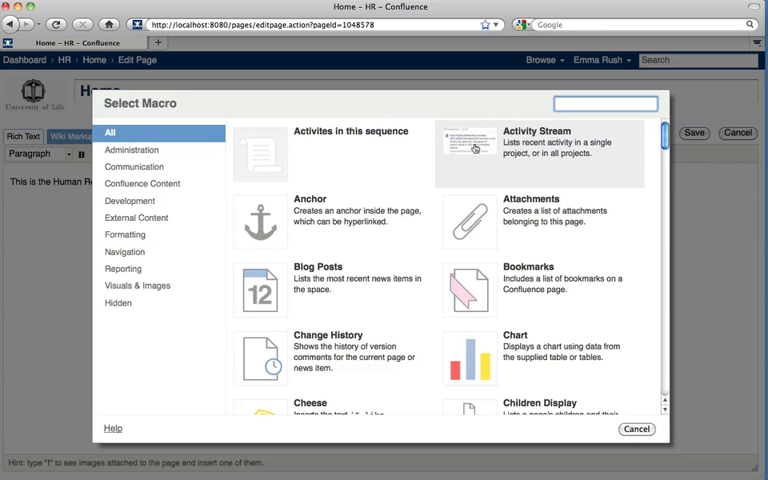
Step: Search macros for 'attachme' and pick the Attachments macro
type("a")
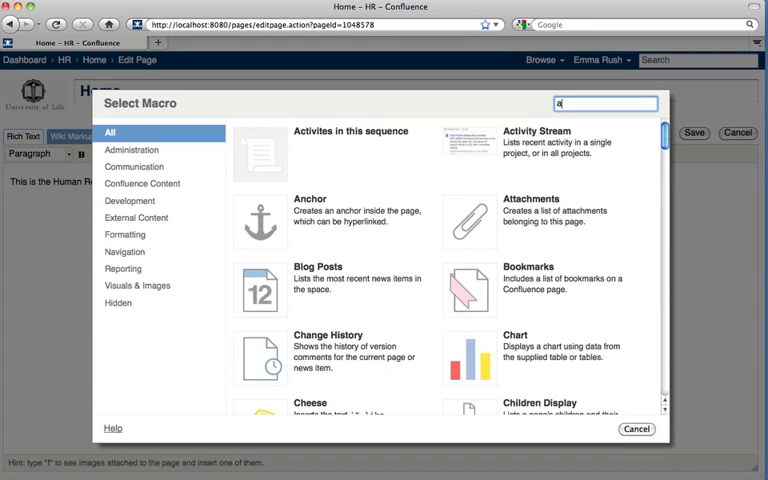
type("attachme")
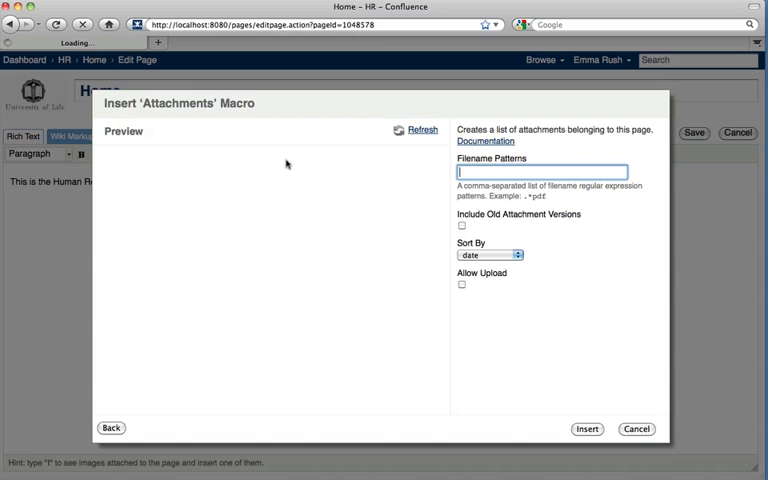
left_click(421, 130)
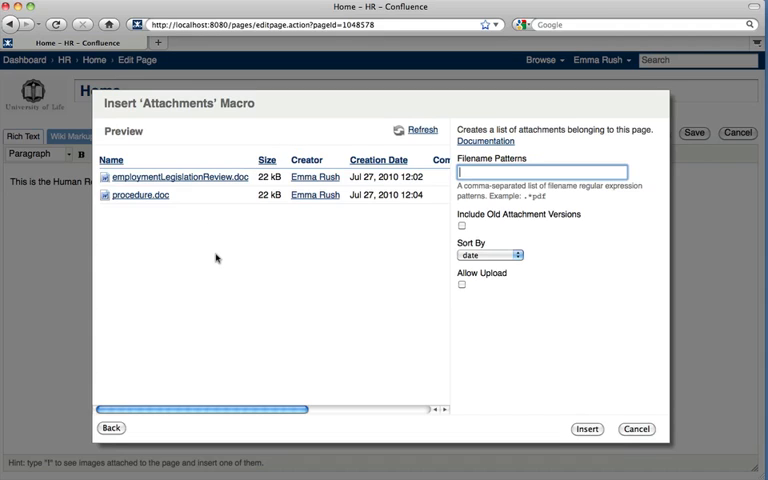
mouse_move(528, 327)
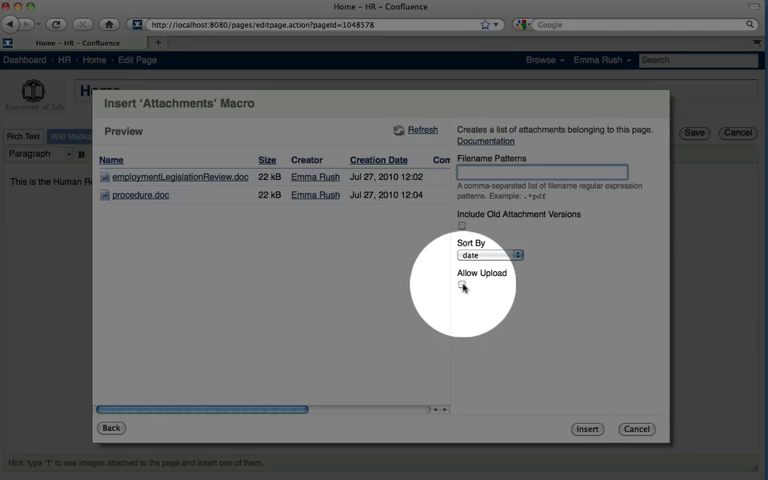
Step: Enable the Allow Upload option on the Attachments macro
left_click(463, 288)
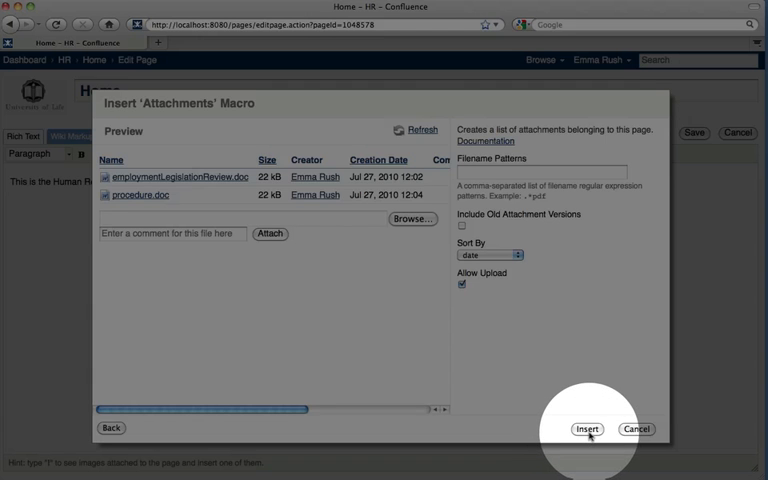
Step: Insert the upload-enabled Attachments macro and save the HR Home page
left_click(585, 429)
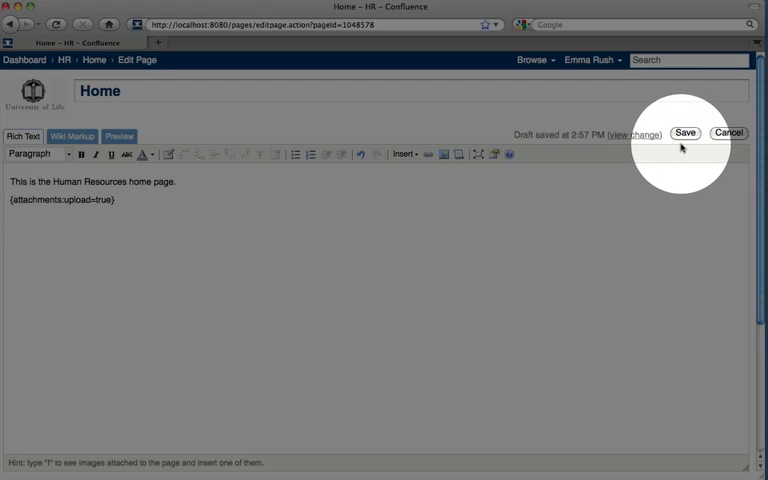
left_click(685, 133)
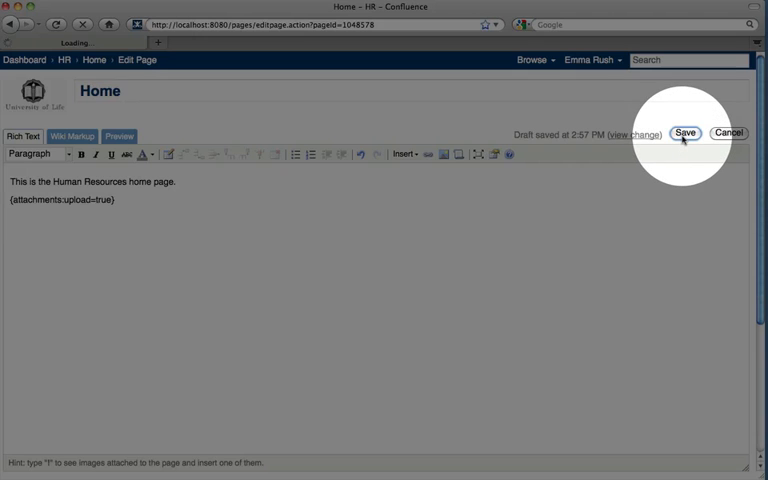